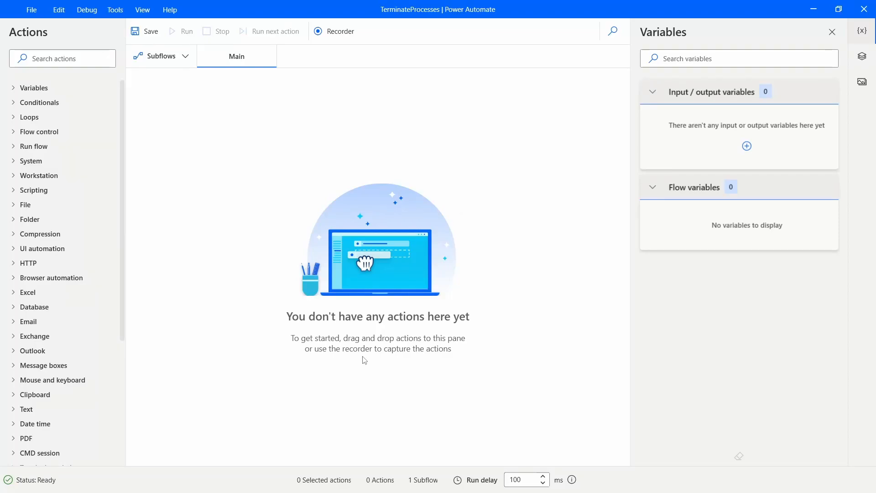
mouse_move(232, 301)
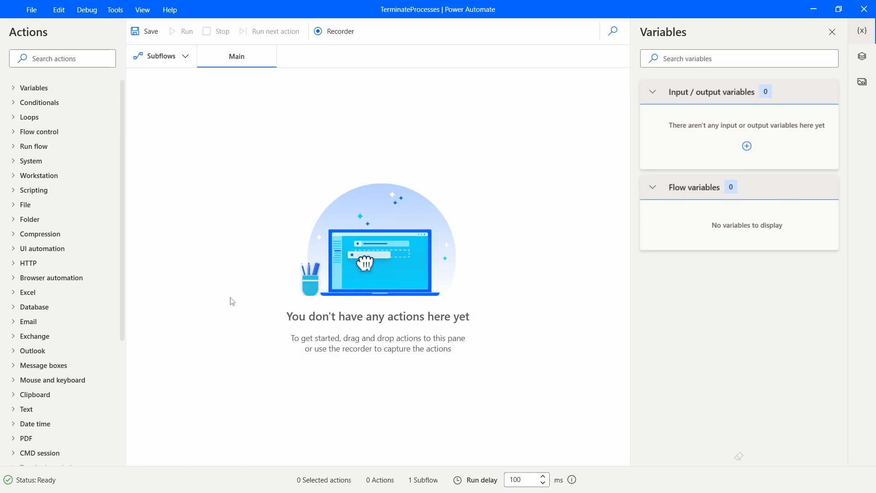
mouse_move(272, 267)
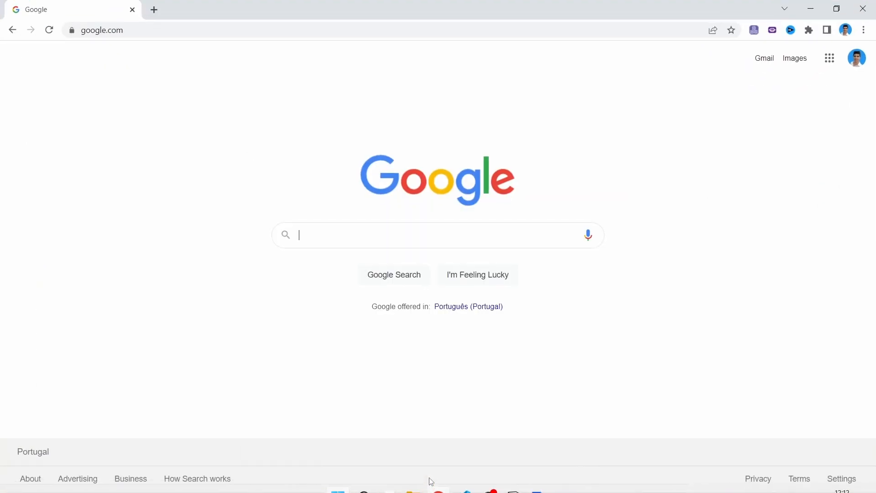
mouse_move(302, 332)
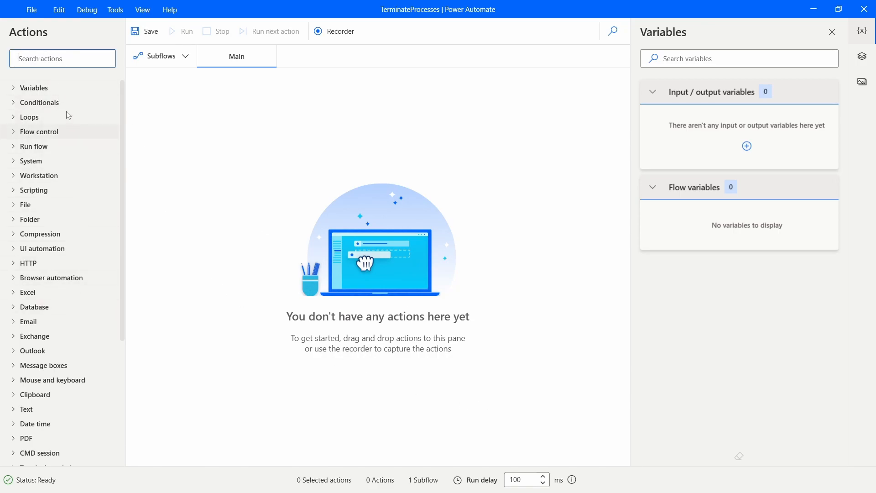
Find 'terminate pro' in the actions and add Terminate process as the first step
type("terminate pro")
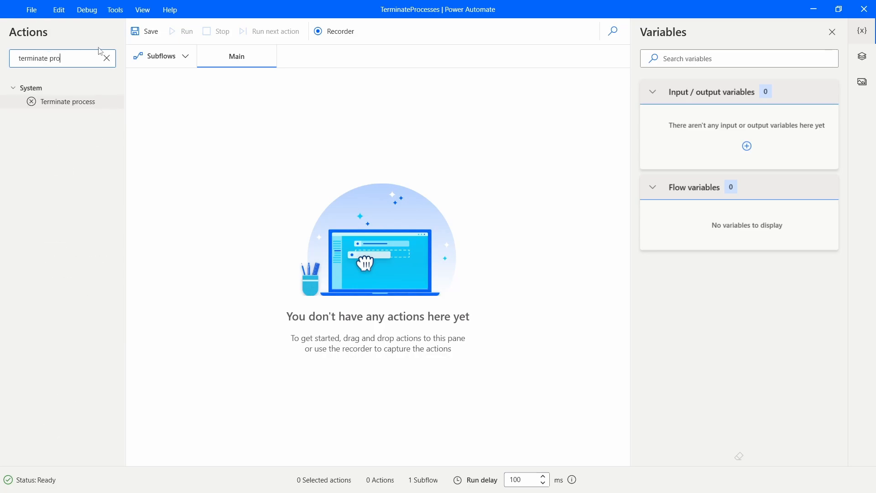
double_click(68, 101)
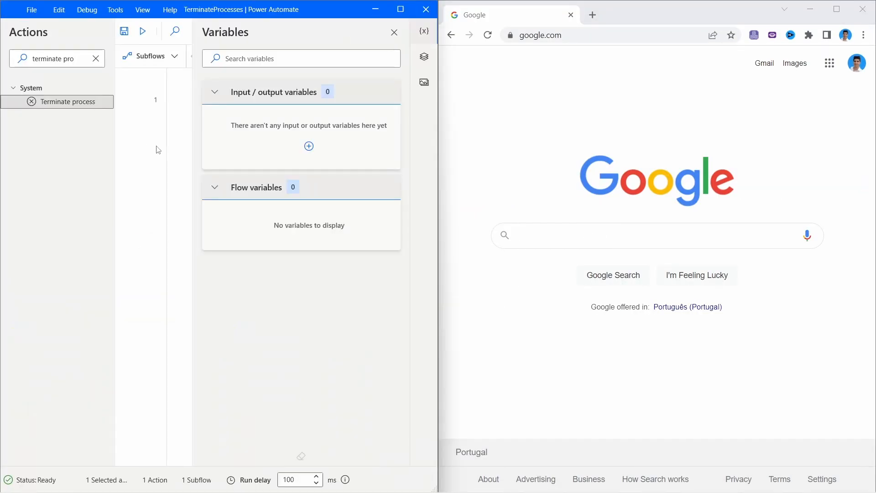
mouse_move(156, 22)
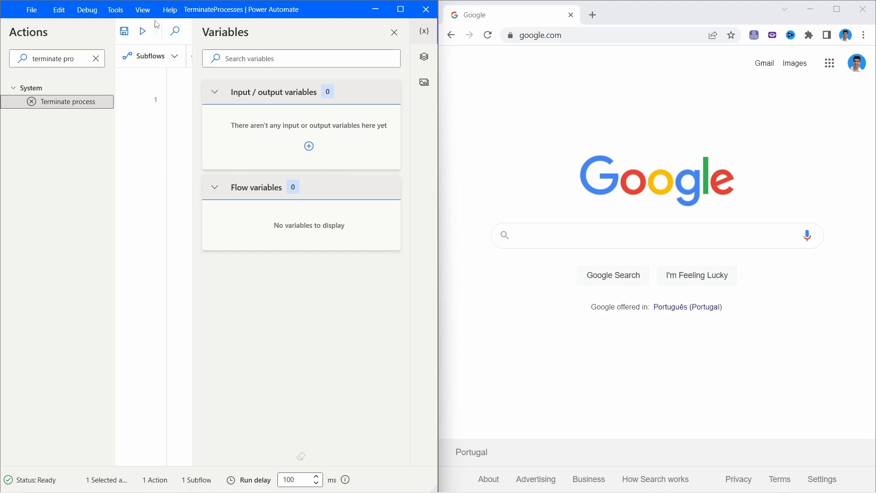
Maximize Power Automate to show the Terminate process step ending 'chrome'
left_click(400, 9)
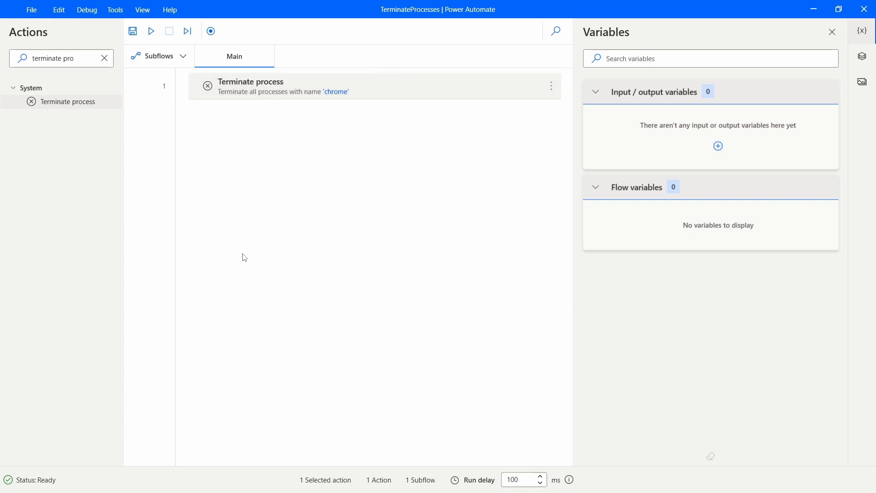
Add a Set variable step assigning 'chrome,msedge' to ProcessesToTerminate, after checking process names in Task Manager
left_click(104, 58)
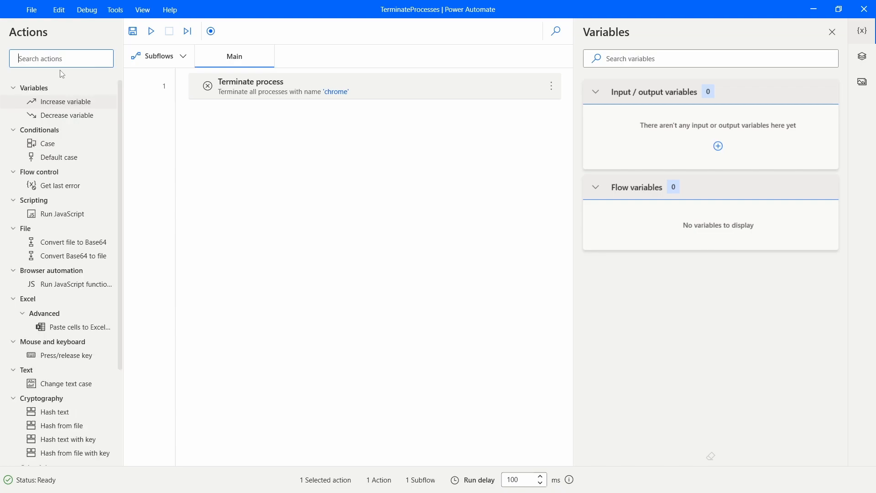
type("set")
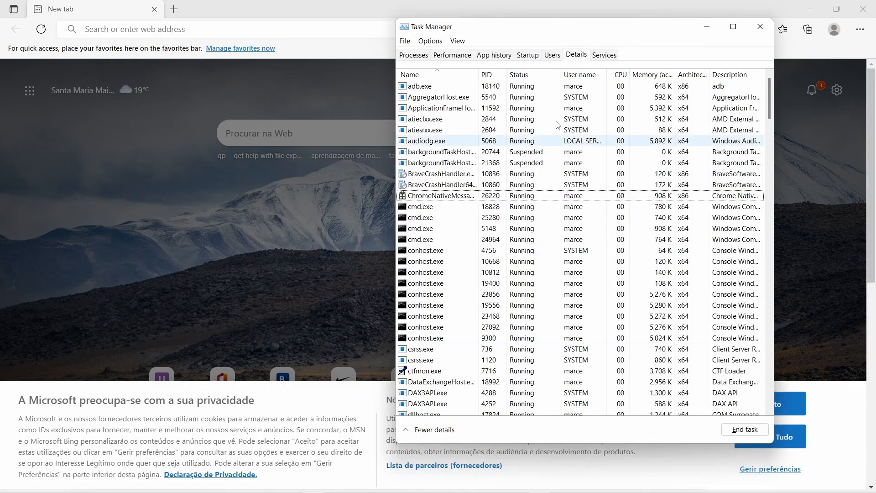
left_click(414, 55)
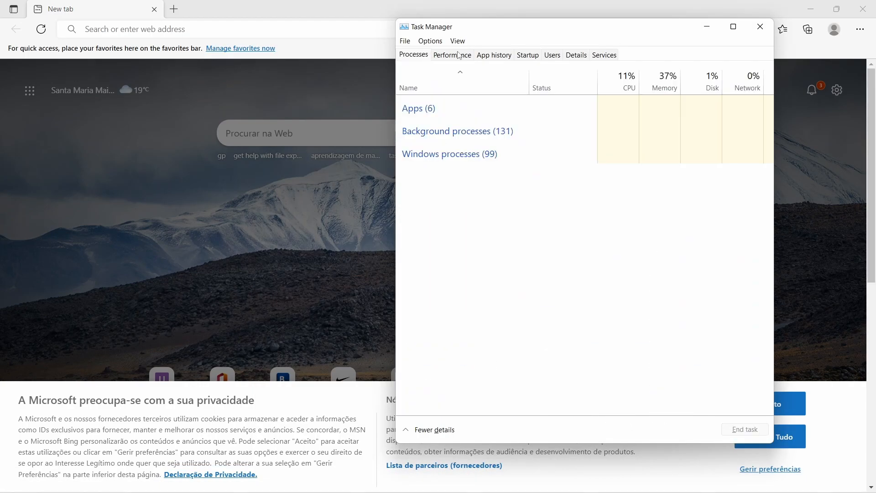
left_click(576, 55)
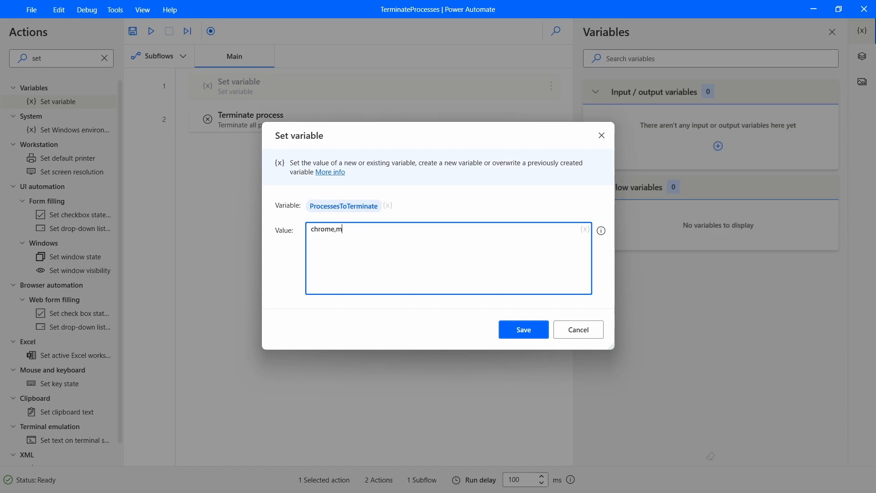
type("sedge")
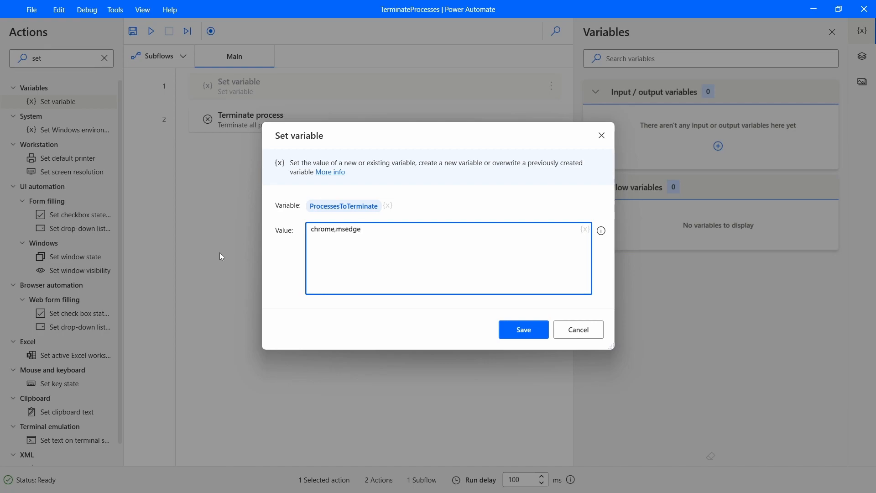
triple_click(336, 229)
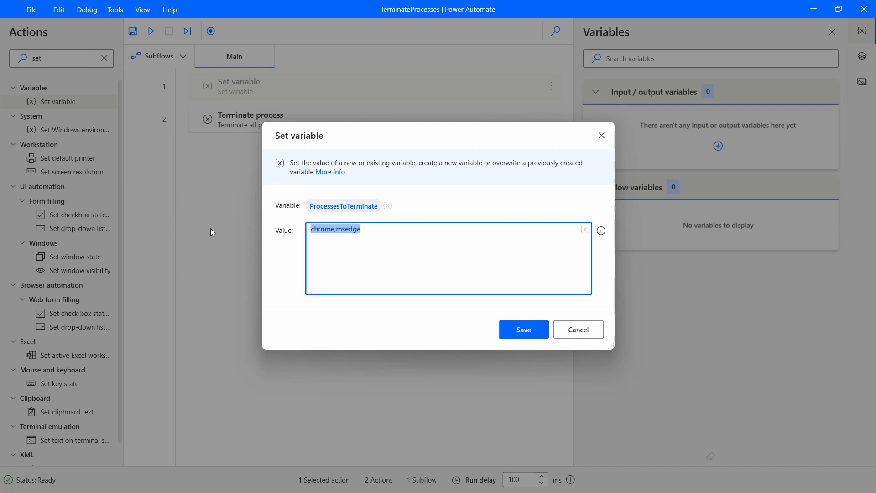
left_click(523, 329)
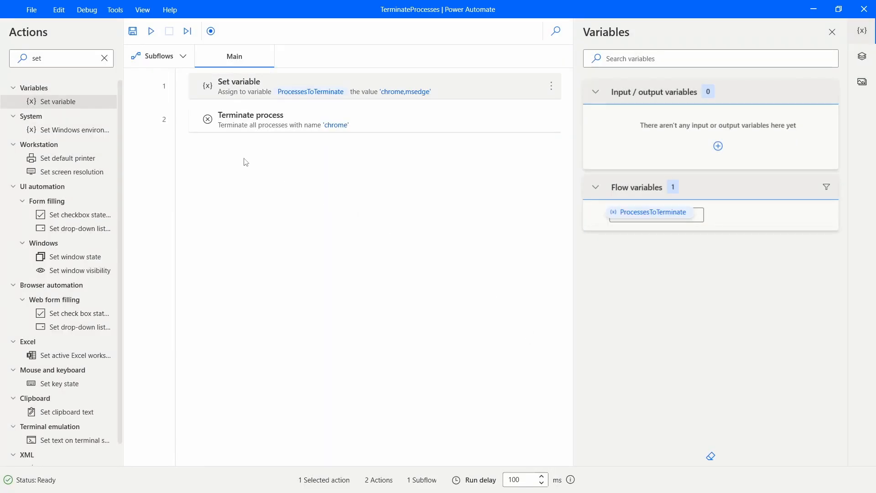
Add a Split text step splitting %ProcessesToTerminate% on custom delimiter ',' into ProcessesList
type("split")
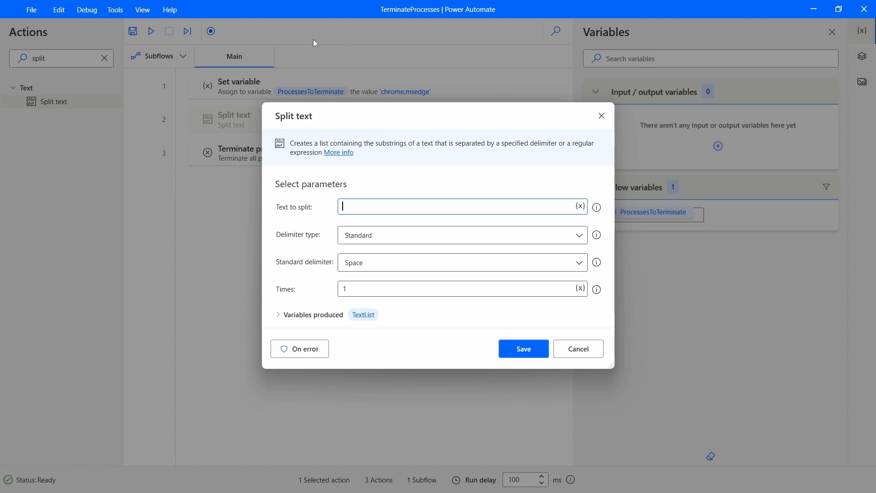
mouse_move(563, 210)
type("%ProcessesToTerminate%")
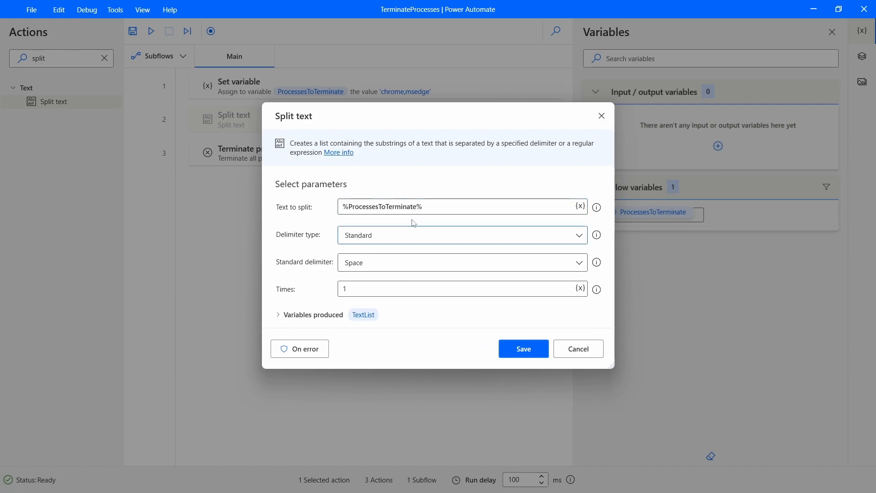
left_click(462, 235)
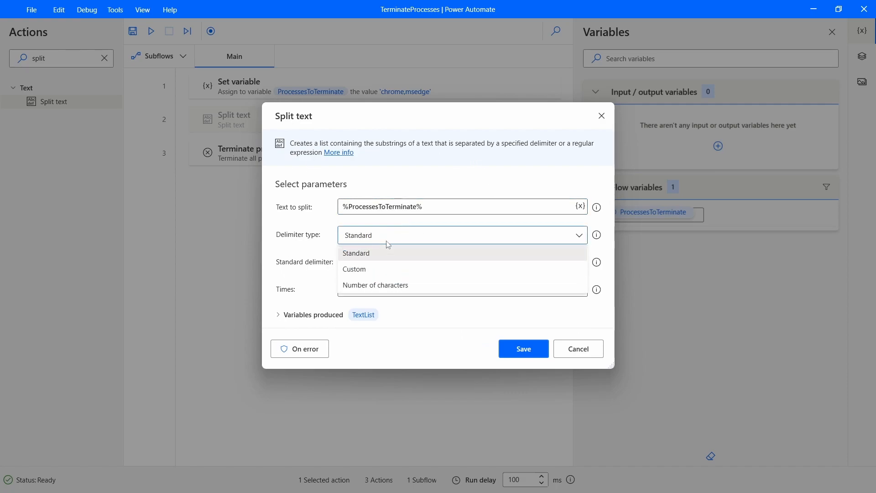
left_click(354, 268)
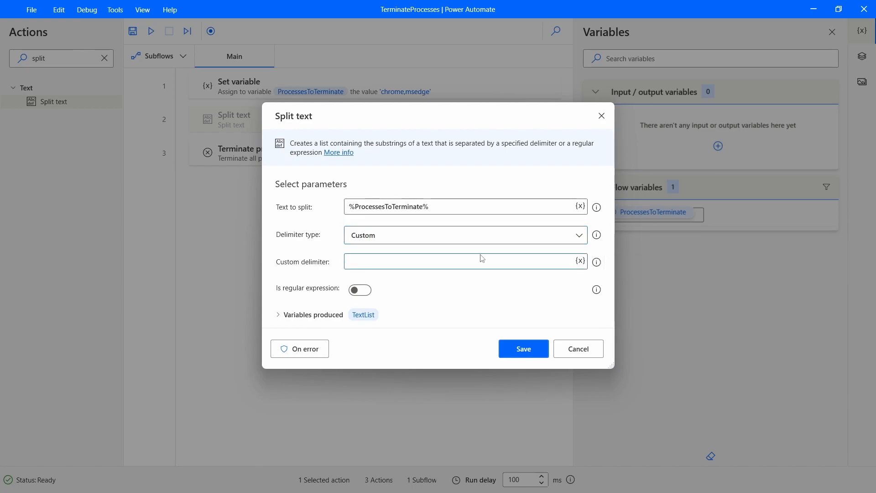
type(",")
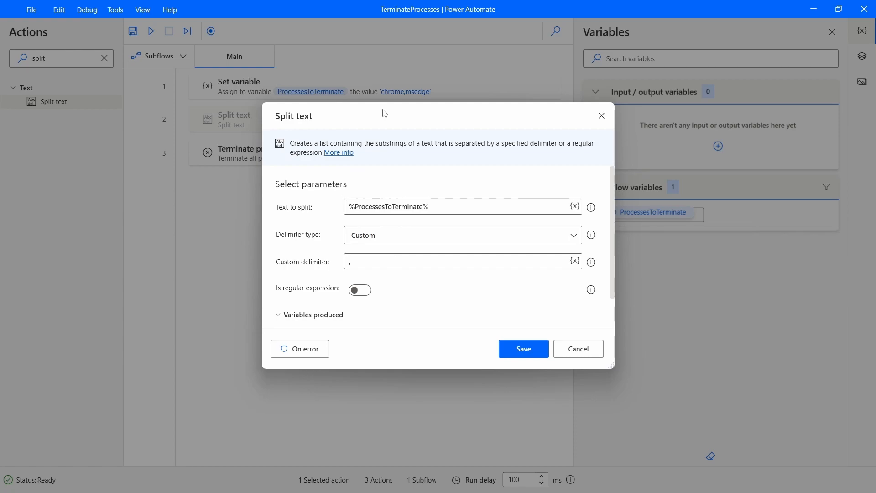
left_click(312, 314)
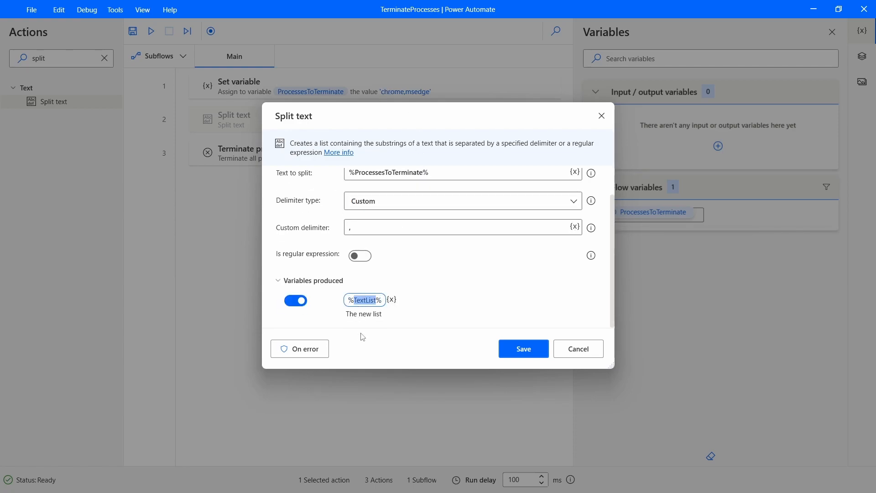
mouse_move(382, 322)
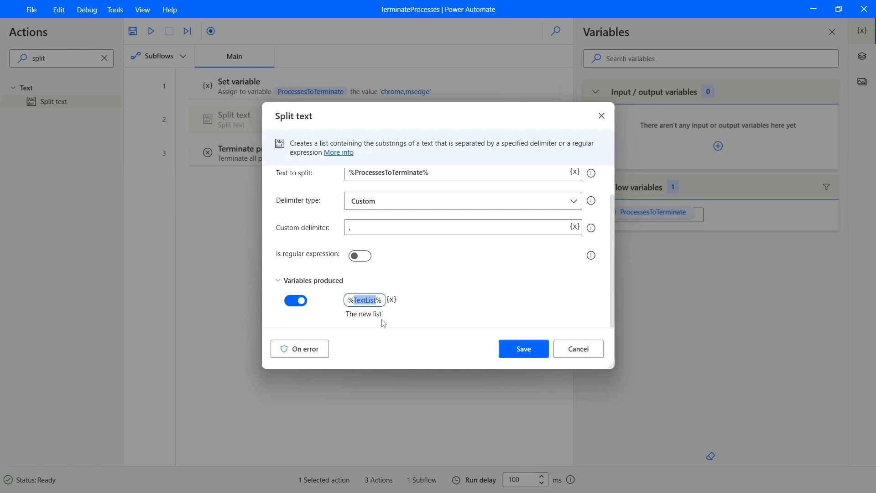
type("Processes")
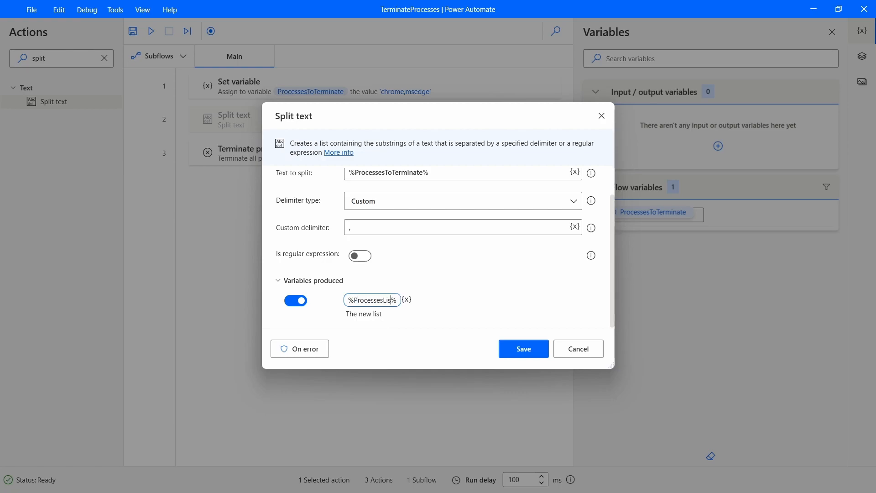
left_click(523, 349)
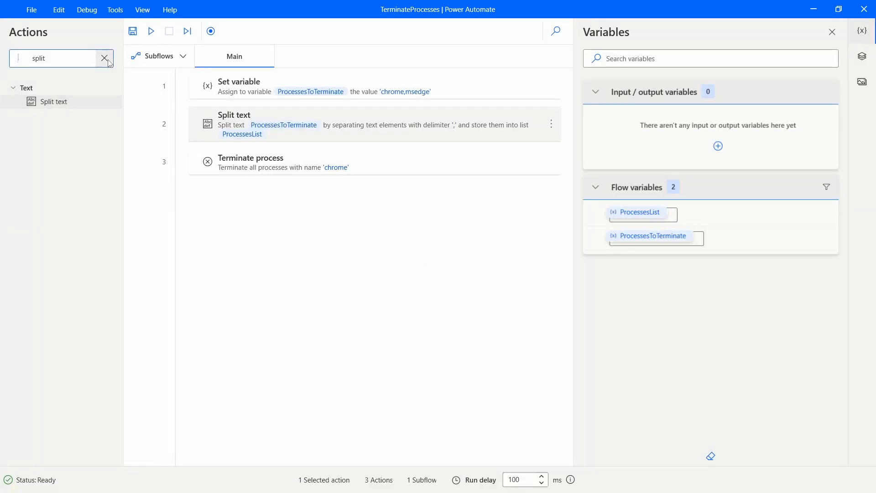
Insert a For each loop over %ProcessesList% with its item variable renamed to Process
type("for eac")
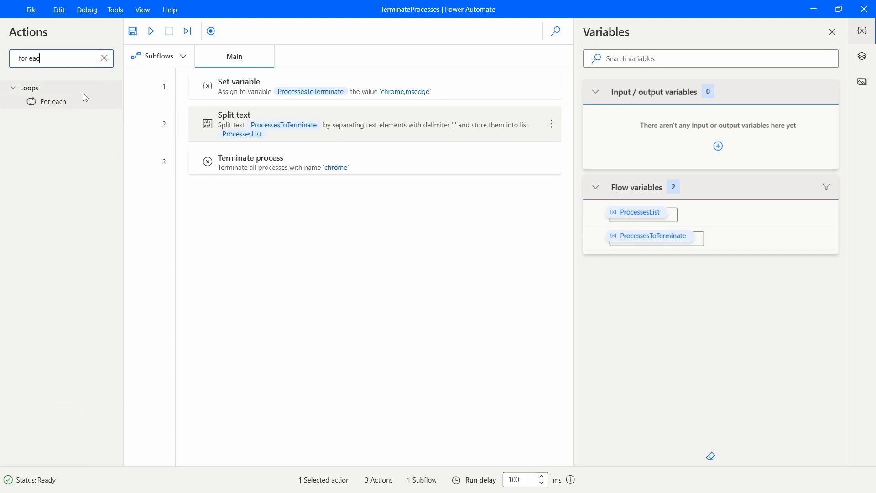
left_click_drag(54, 101, 250, 137)
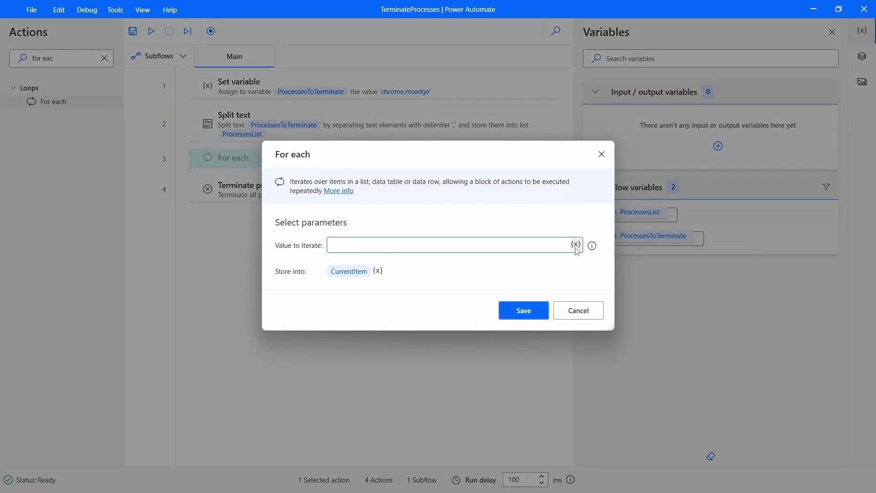
left_click(575, 244)
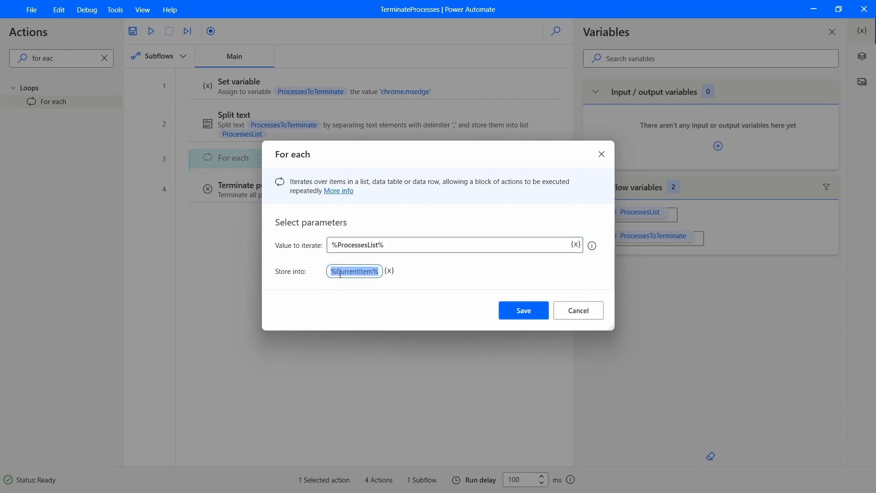
left_click(254, 276)
type("%Process%")
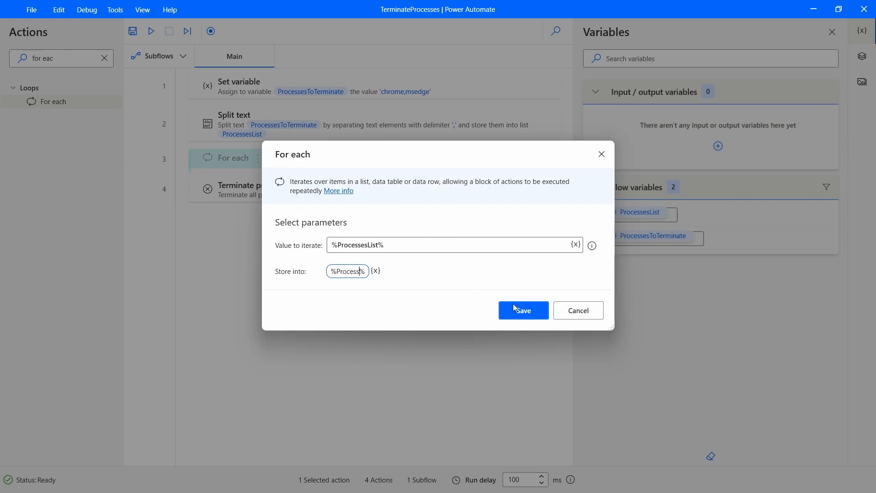
left_click(523, 311)
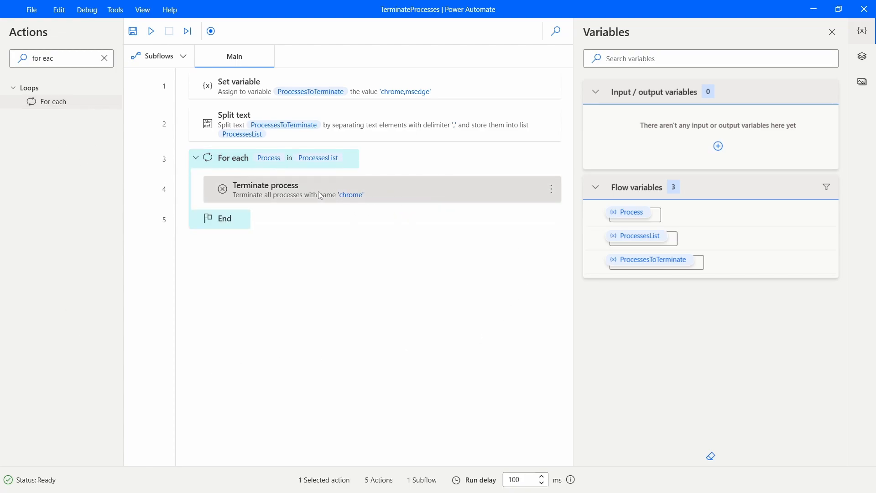
Set the Terminate process step's process name to the %Process% variable
double_click(265, 189)
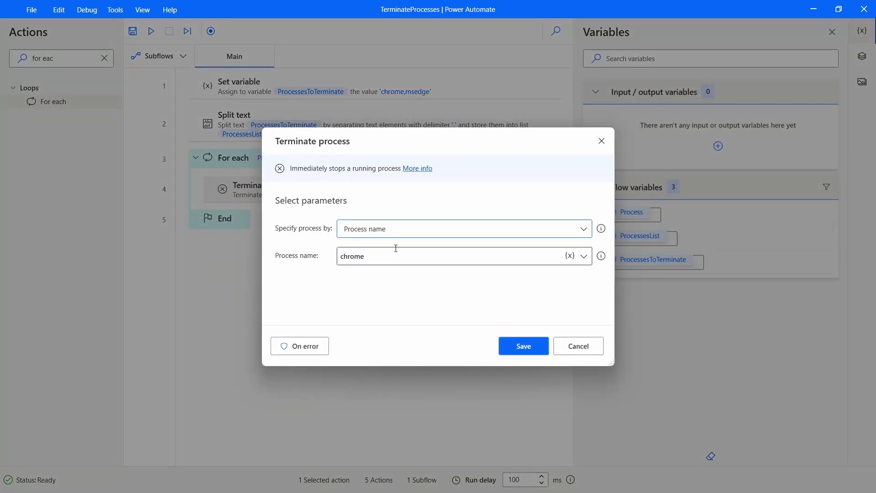
left_click(570, 256)
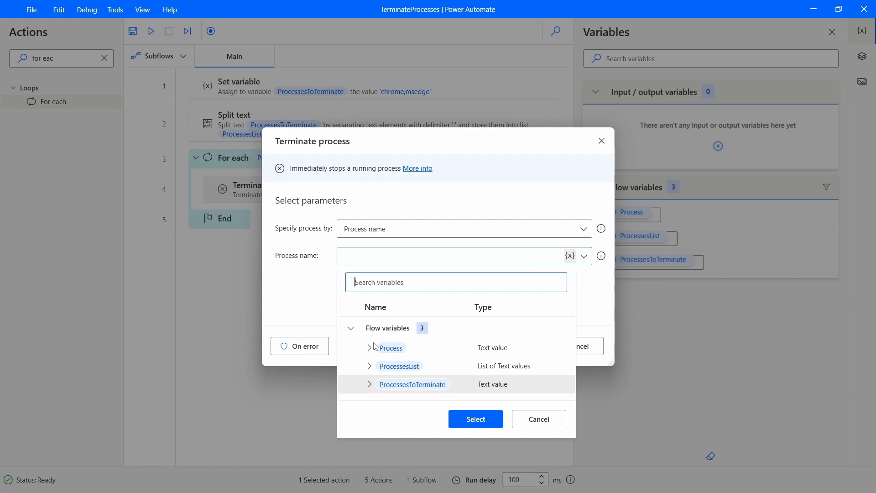
left_click(391, 348)
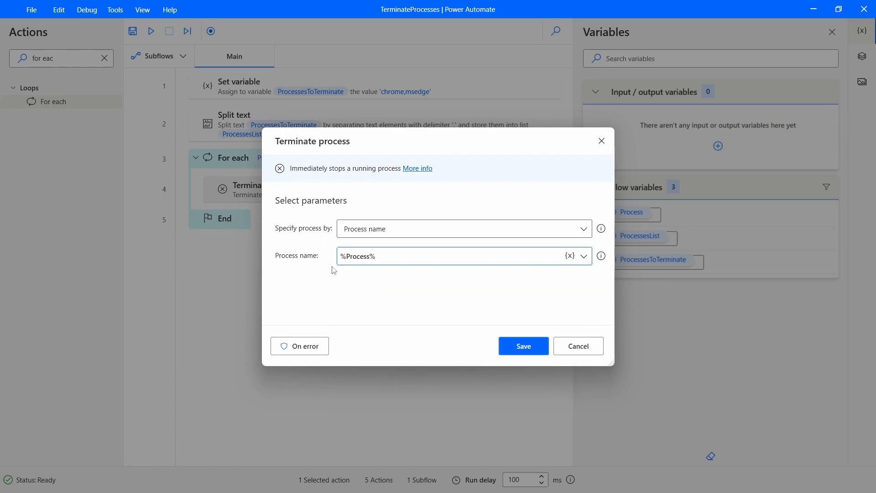